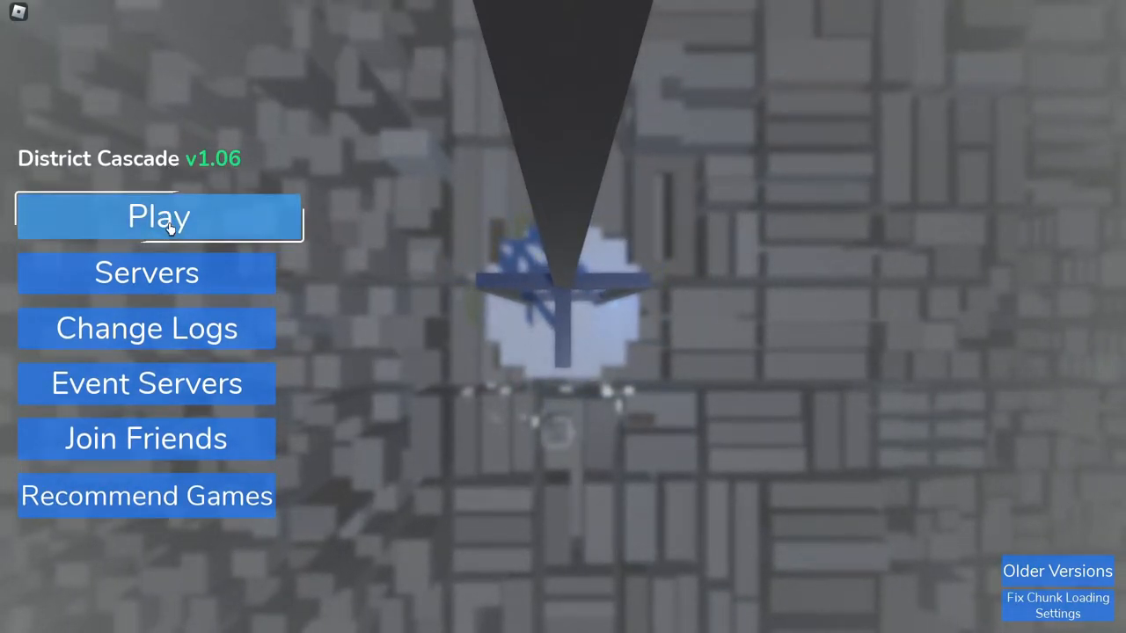
# Step: Launch District Cascade from its title menu and spawn into the city
pyautogui.click(159, 216)
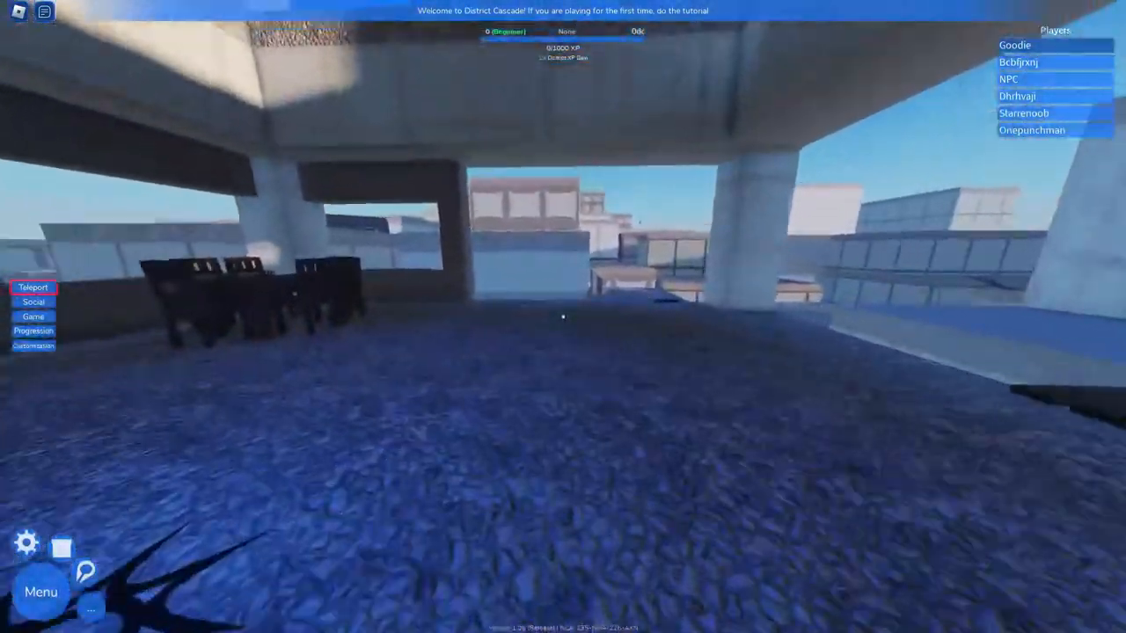
# Step: Teleport to the Tutorial area from the teleport destinations list
pyautogui.click(33, 287)
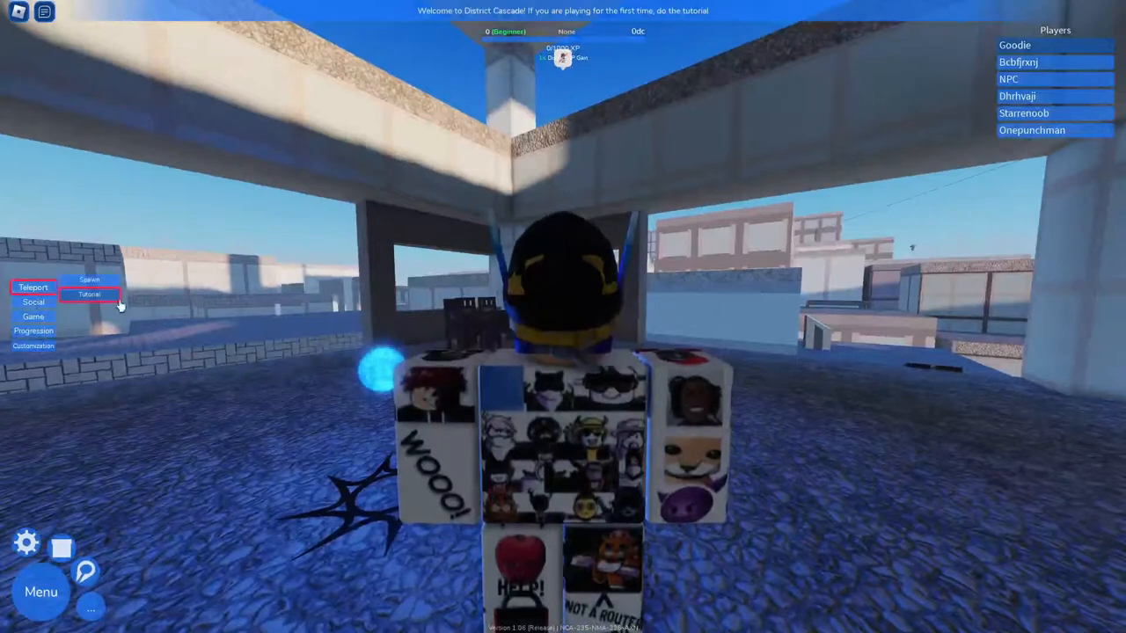
pyautogui.click(89, 293)
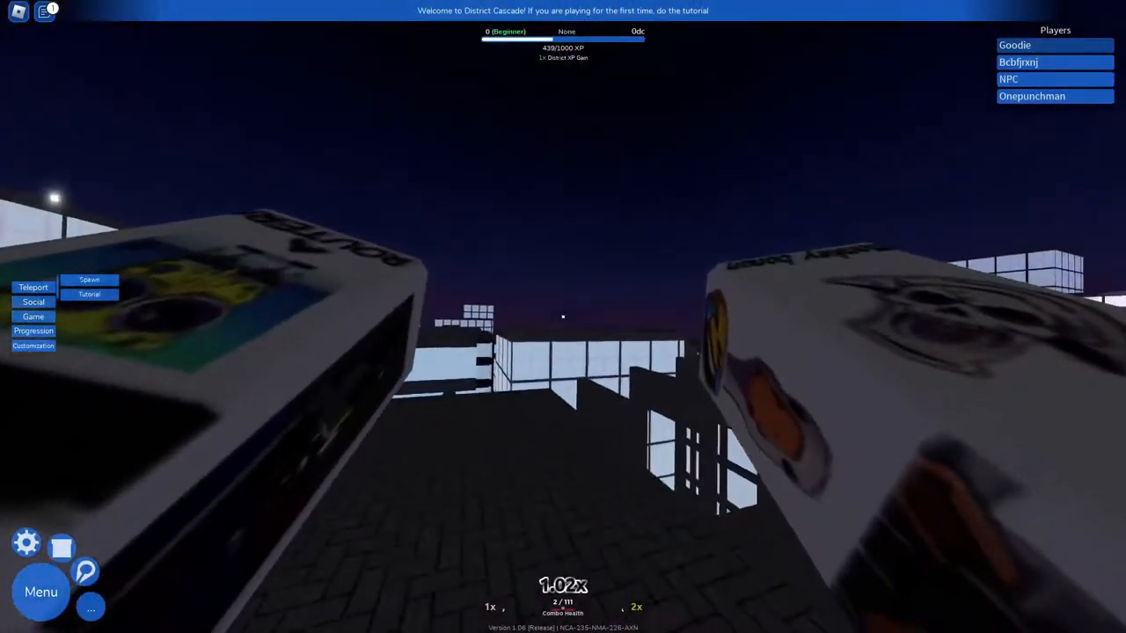
pyautogui.moveTo(563, 316)
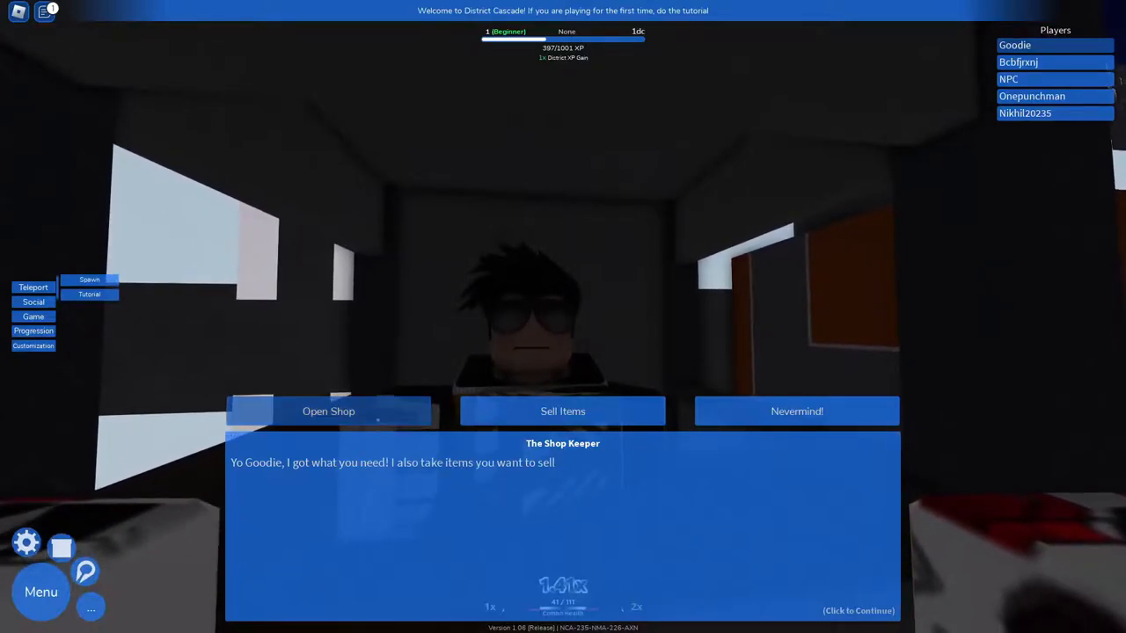
# Step: Try buying the +0.5x 15m XP Booster for 10dc, then close the shop
pyautogui.click(328, 411)
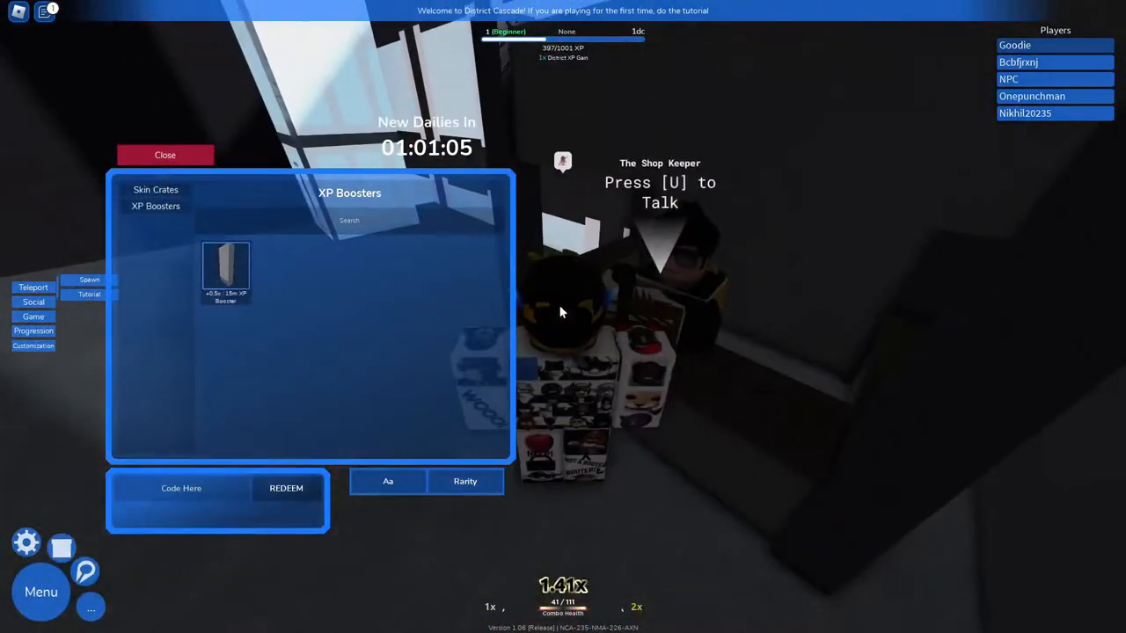
pyautogui.click(226, 268)
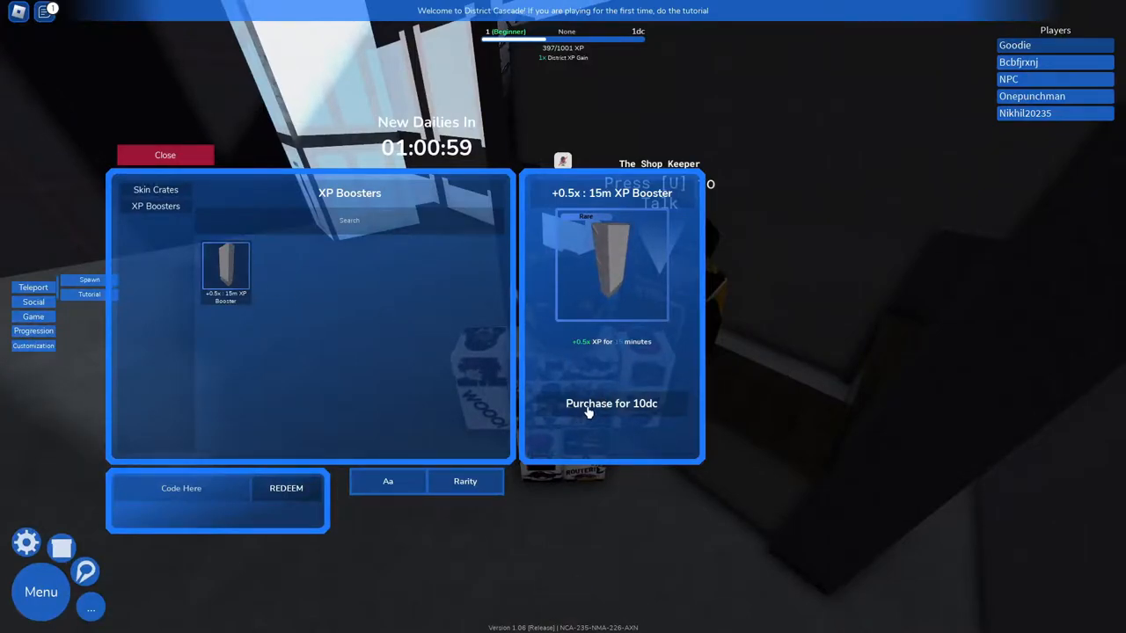
pyautogui.click(612, 403)
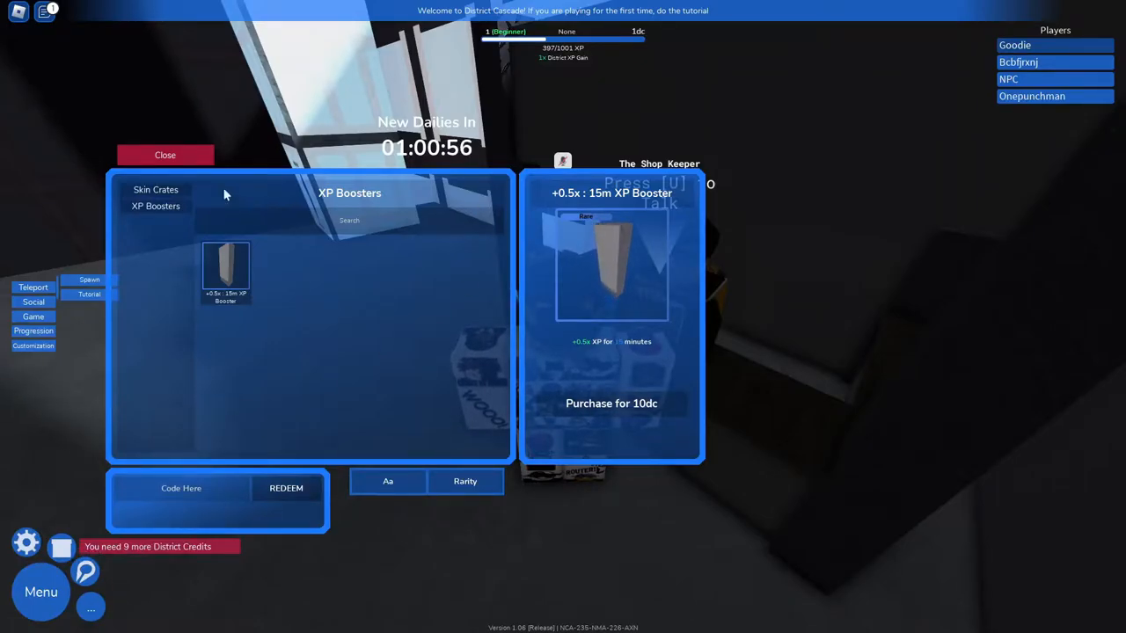
pyautogui.click(165, 155)
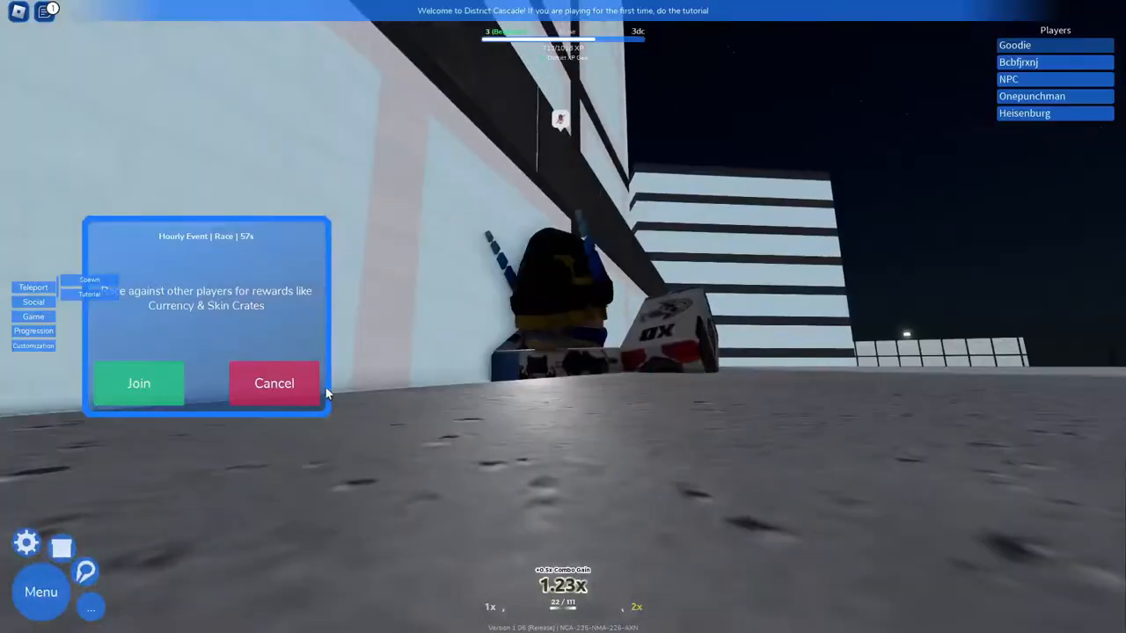
# Step: Decline the hourly race, then list Spawn, Tutorial and progression-level teleport destinations
pyautogui.click(138, 382)
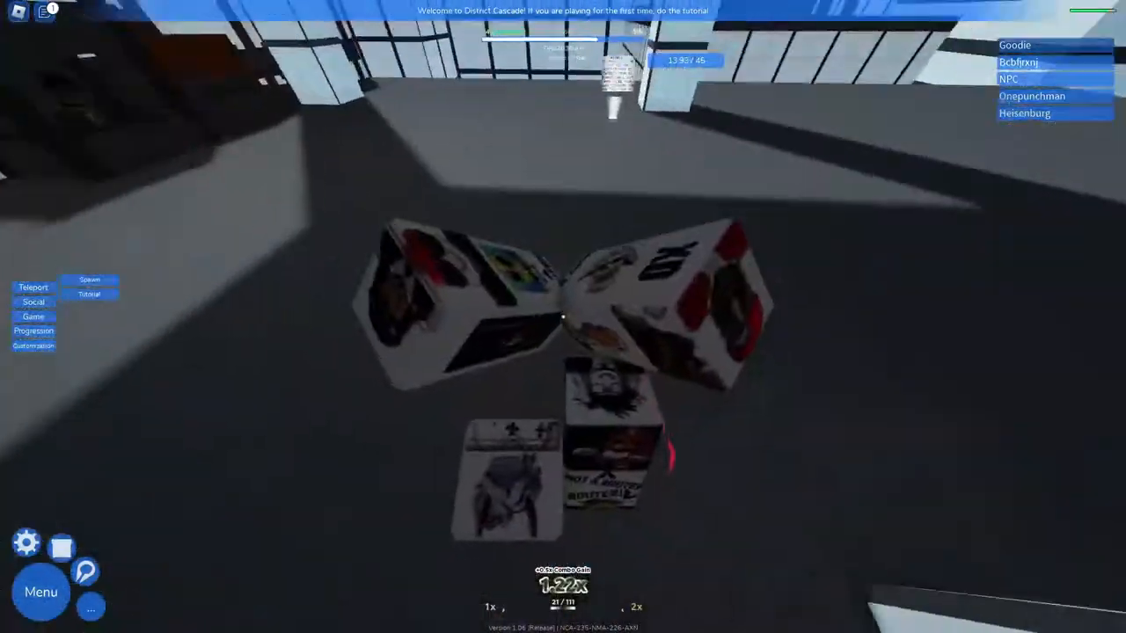
pyautogui.moveTo(562, 317)
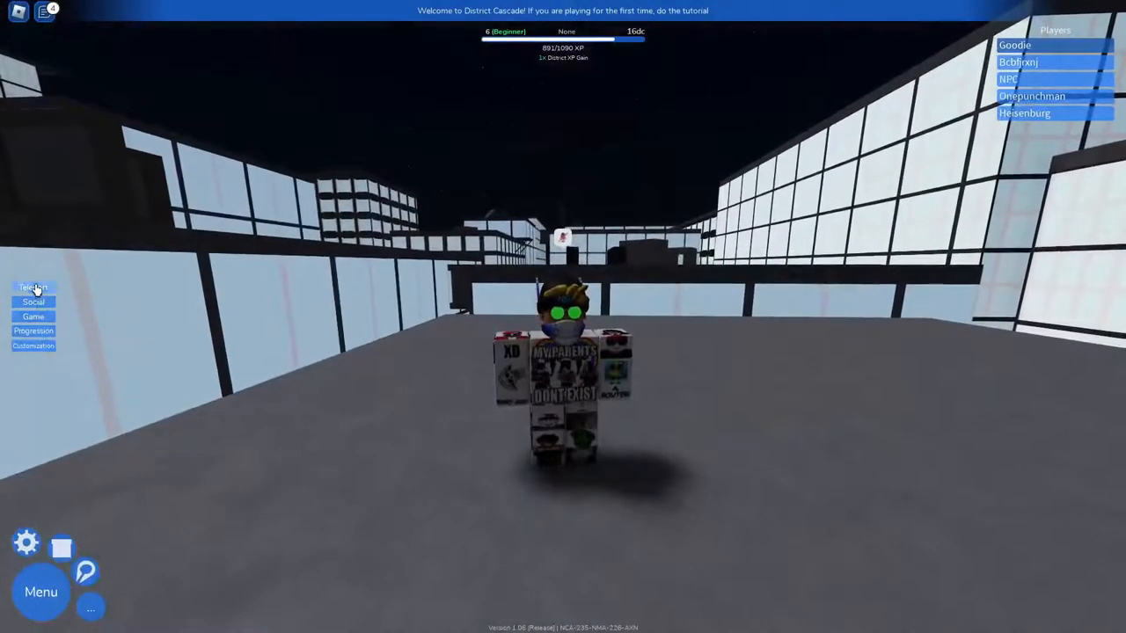
pyautogui.click(33, 287)
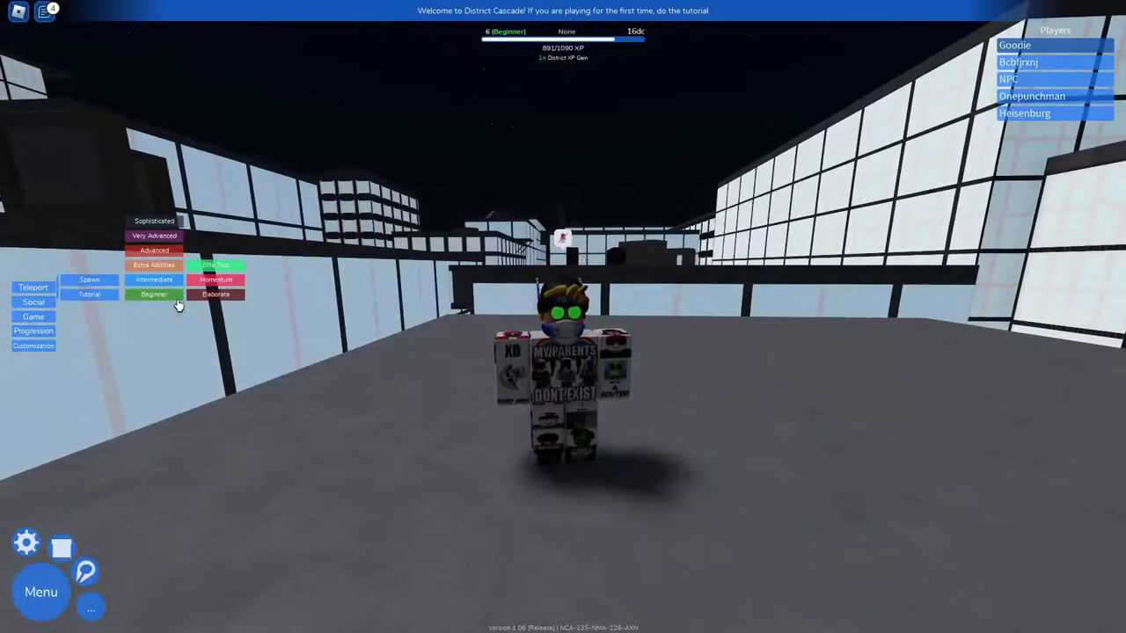